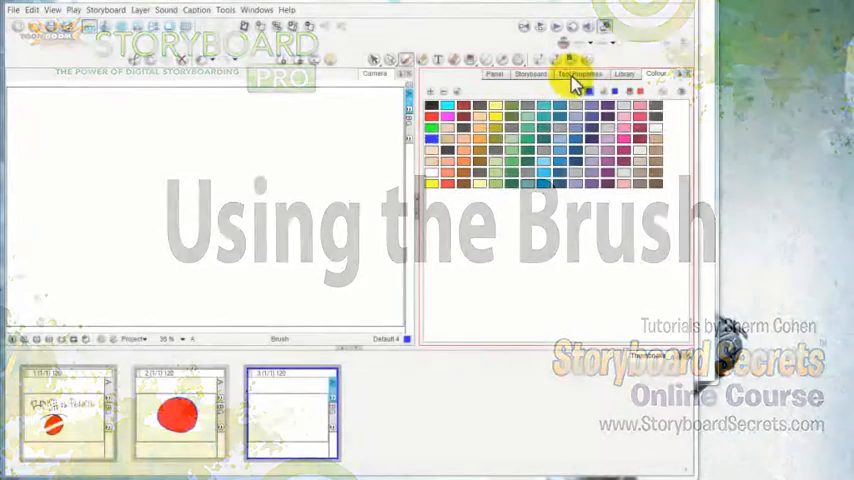
- Draw several overlapping blue curving brush strokes on the third panel in Normal mode
left_click(578, 74)
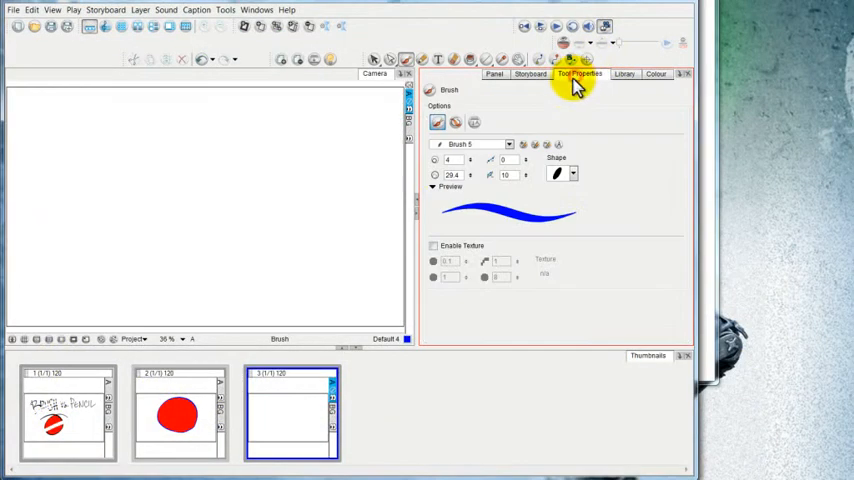
mouse_move(448, 90)
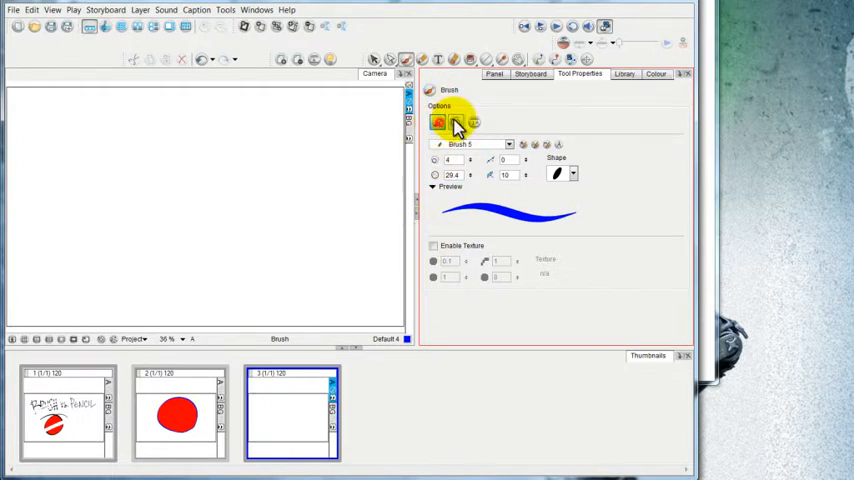
left_click(456, 122)
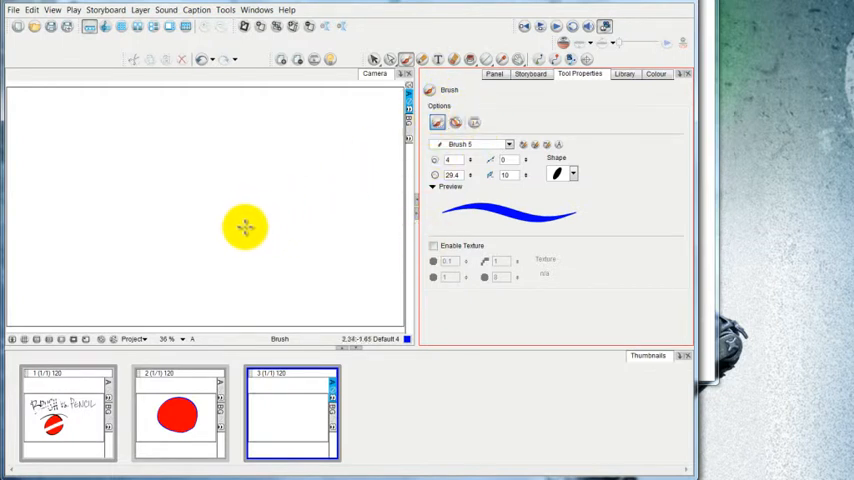
left_click_drag(244, 228, 238, 284)
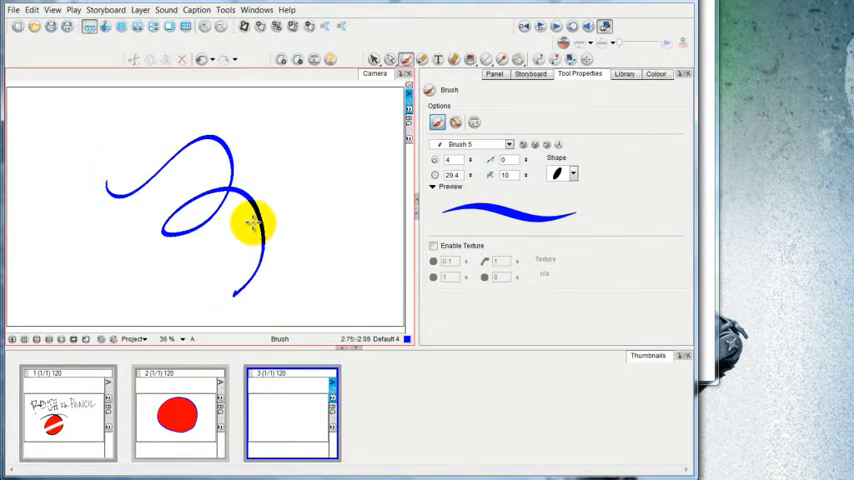
left_click_drag(256, 224, 264, 164)
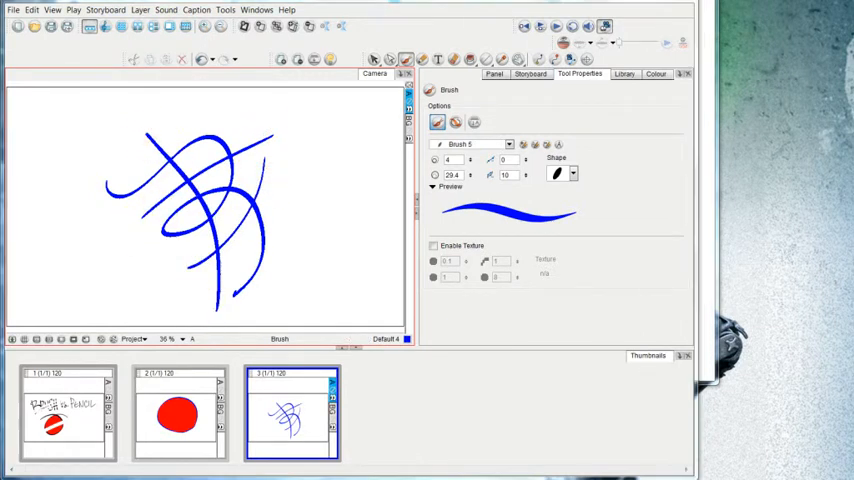
mouse_move(656, 74)
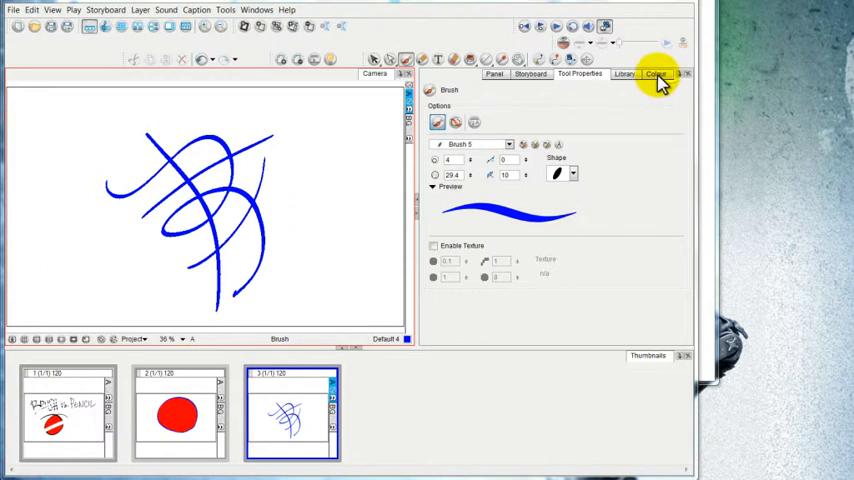
- Pick red from the Colour swatches and review the brush mode choices for the red zigzag
left_click(656, 72)
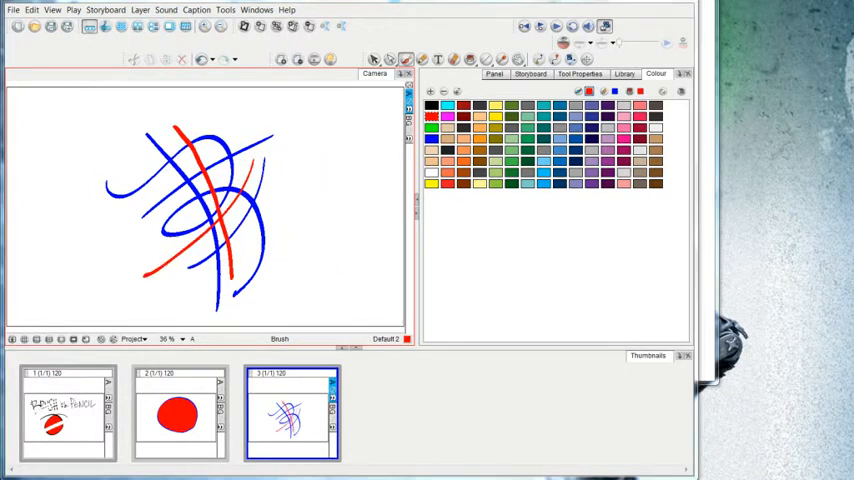
left_click(580, 74)
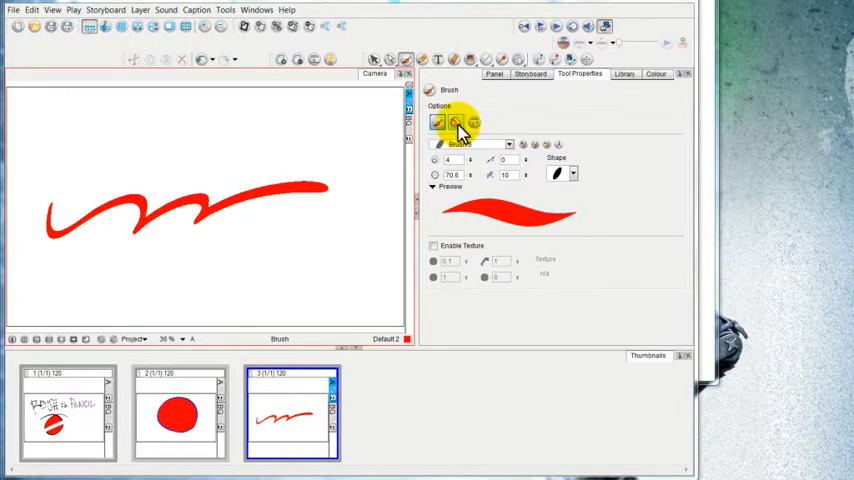
left_click(458, 122)
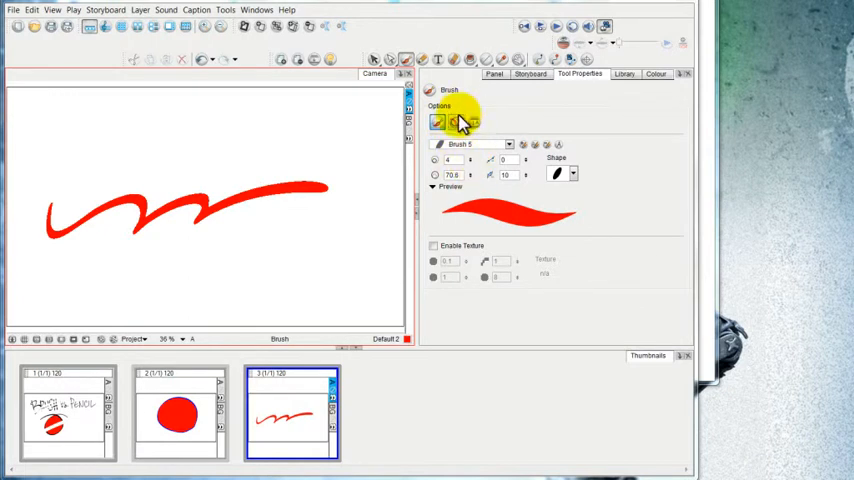
left_click(656, 74)
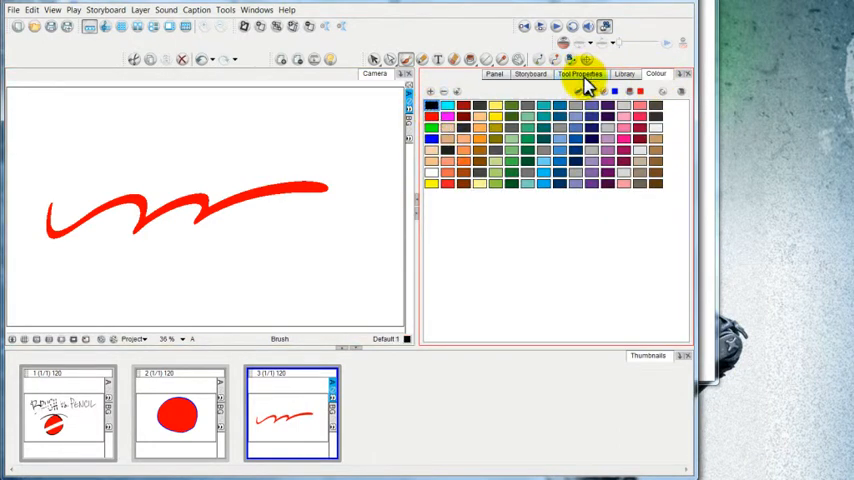
- With Draw Behind enabled, draw a black zigzag that stays behind the red stroke
left_click(580, 74)
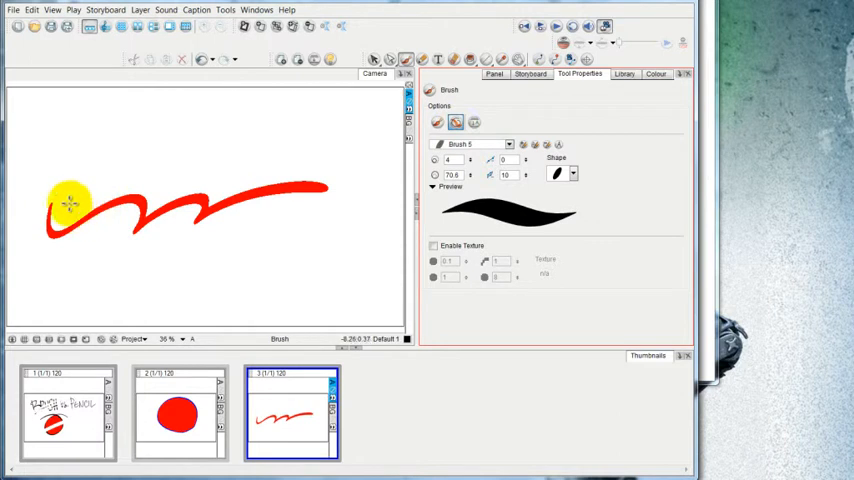
left_click_drag(70, 204, 390, 150)
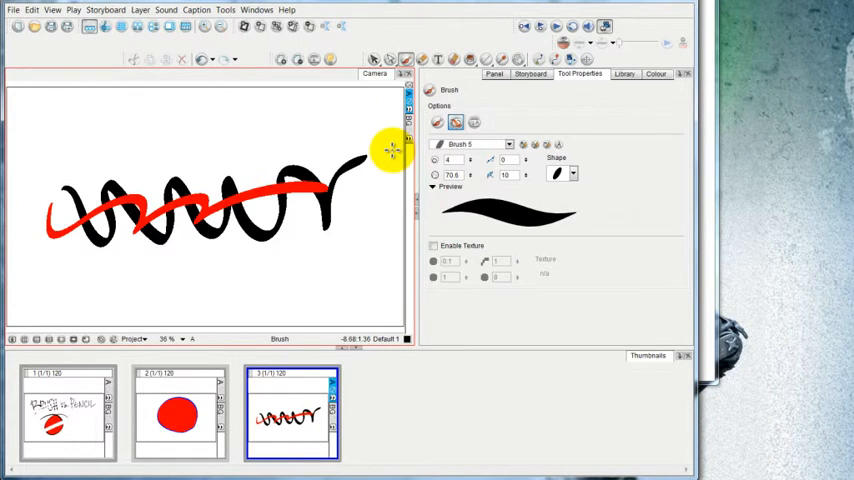
- Replace the zigzags with crossing black strokes and select a single stroke on its own
left_click(374, 58)
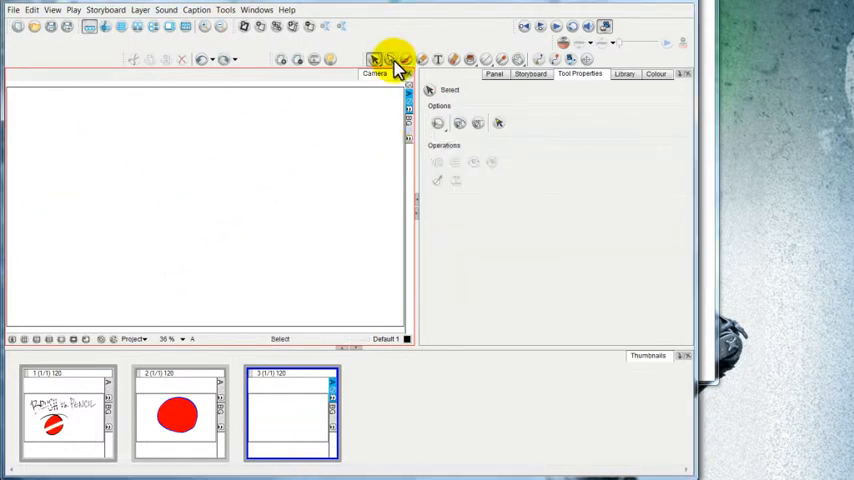
left_click(404, 60)
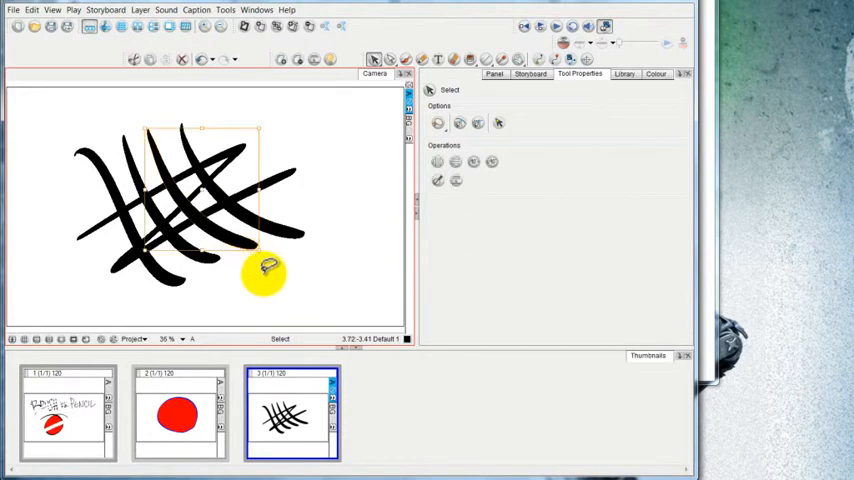
left_click_drag(264, 272, 218, 292)
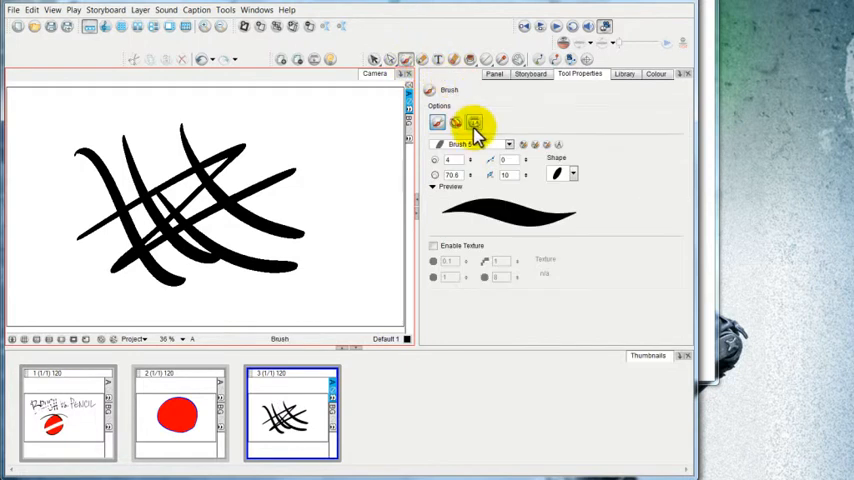
mouse_move(474, 124)
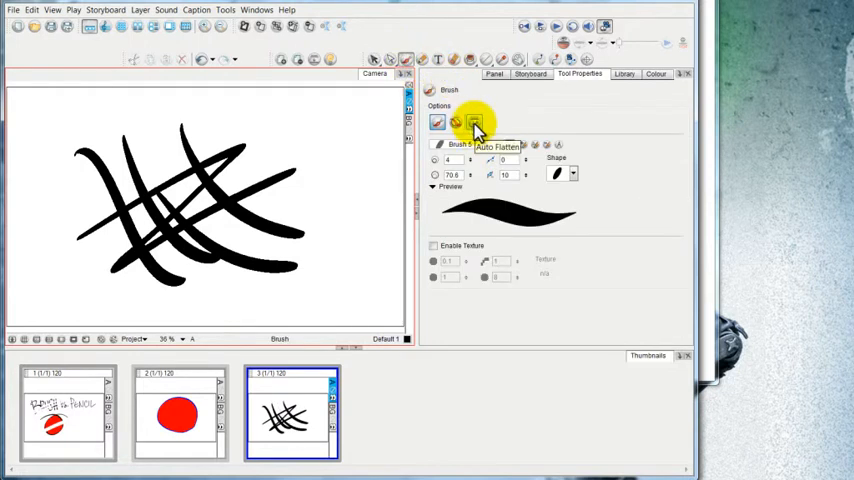
- Draw crossing strokes with Auto Flatten on and select the whole merged drawing
left_click(374, 60)
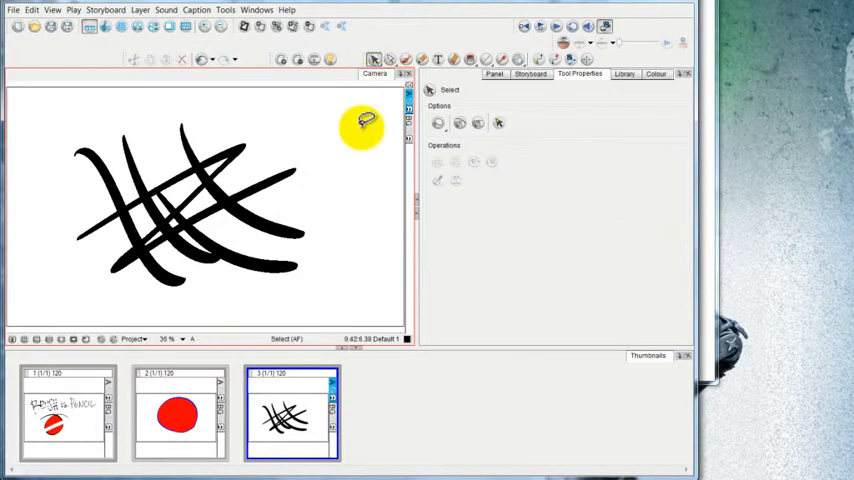
left_click(182, 60)
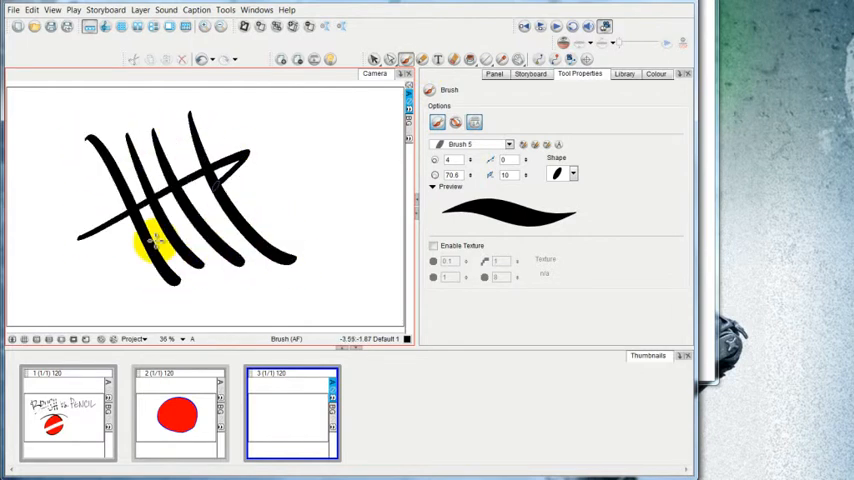
left_click(372, 60)
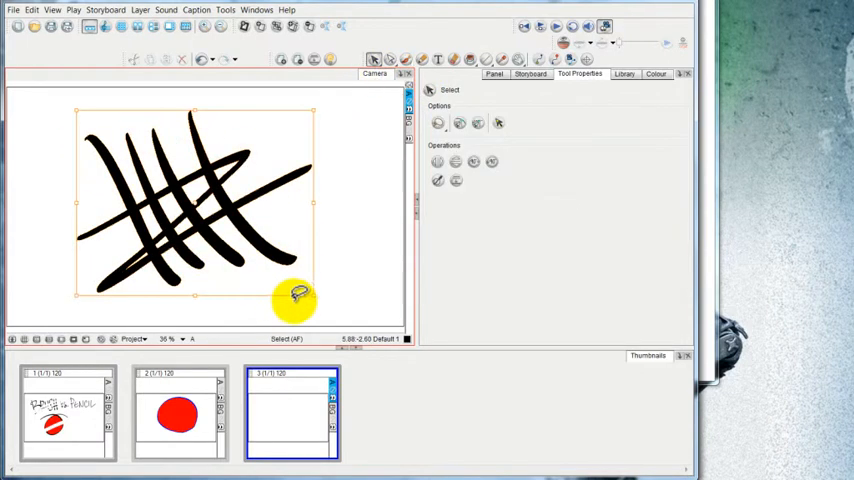
left_click_drag(296, 296, 364, 224)
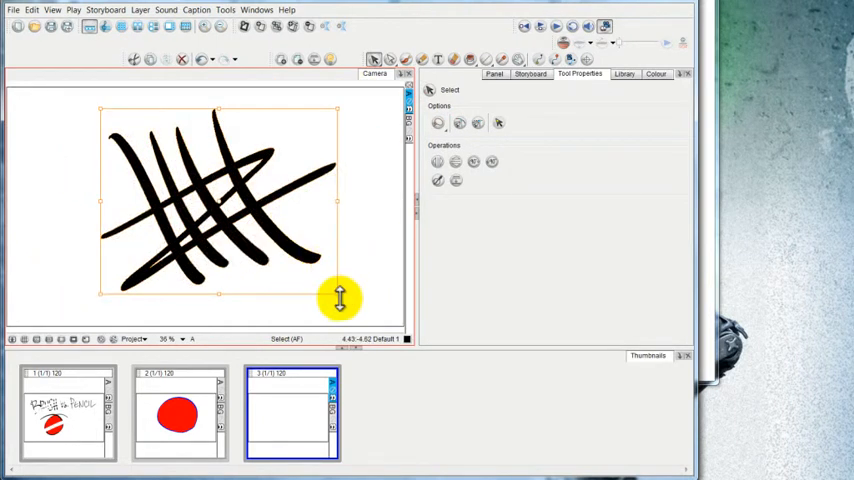
- Scale the flattened drawing with its bounding-box handles until it is narrow and tall
left_click_drag(338, 300, 332, 200)
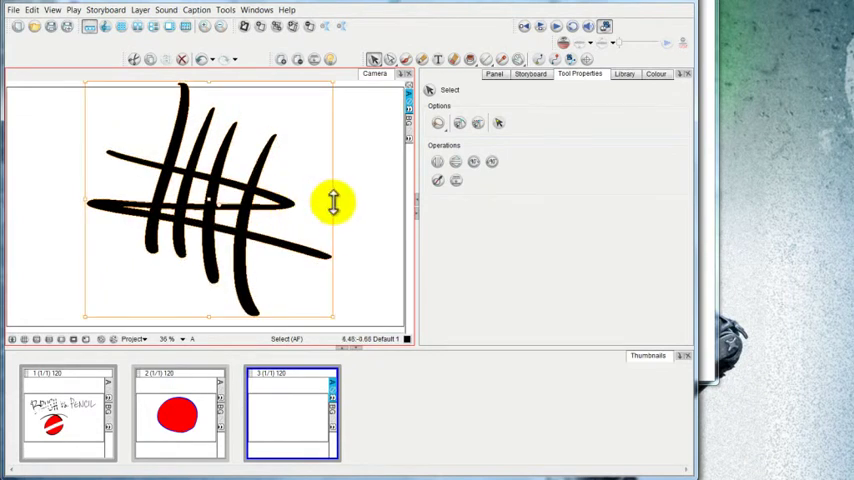
left_click_drag(334, 204, 334, 164)
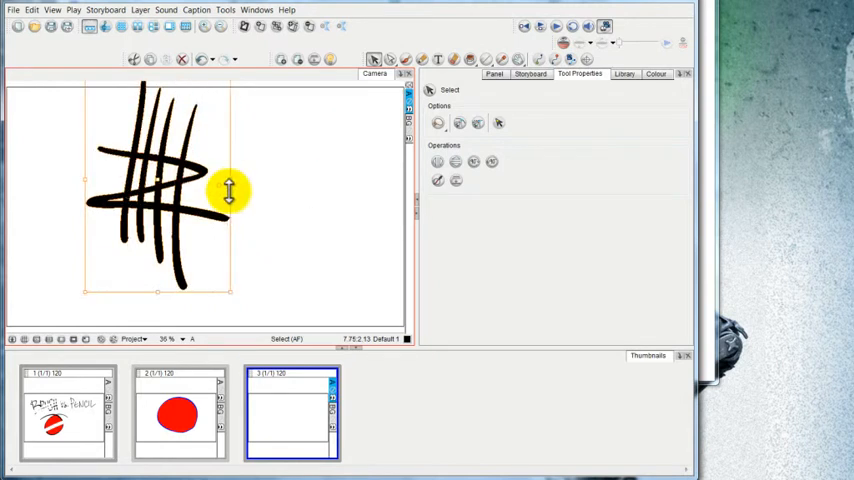
left_click_drag(228, 190, 152, 290)
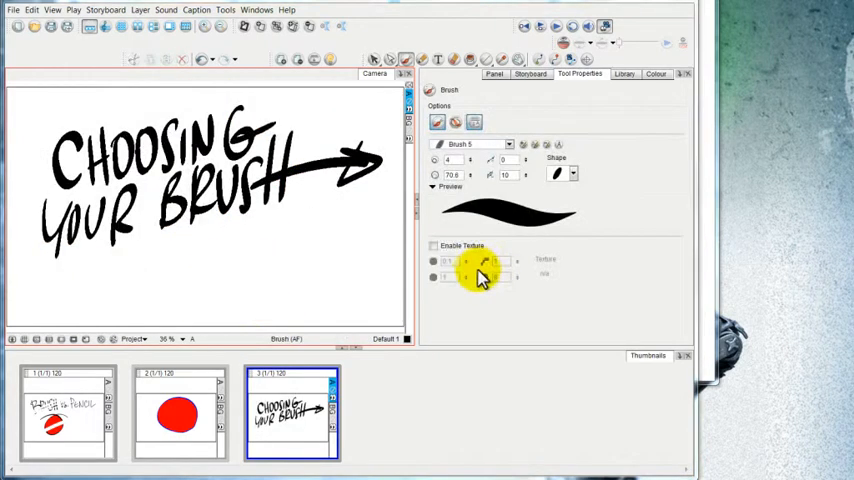
mouse_move(436, 96)
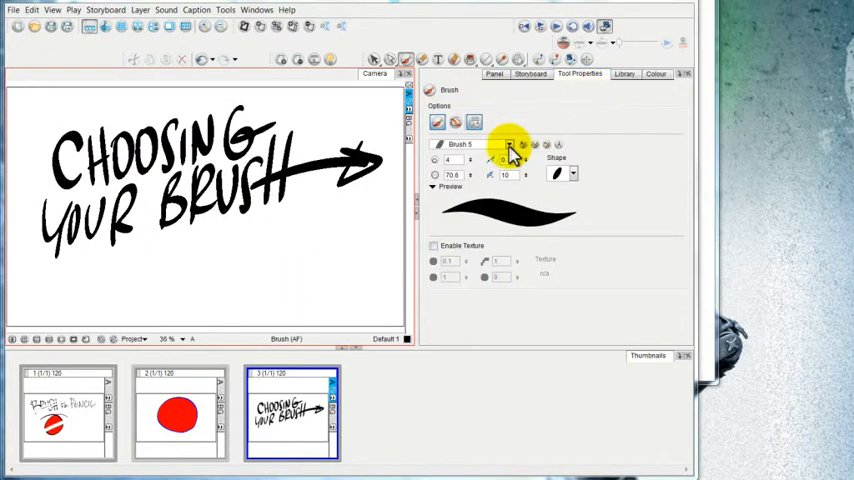
- Try a brush preset from the list, then settle on a different thinner brush preset
left_click(510, 148)
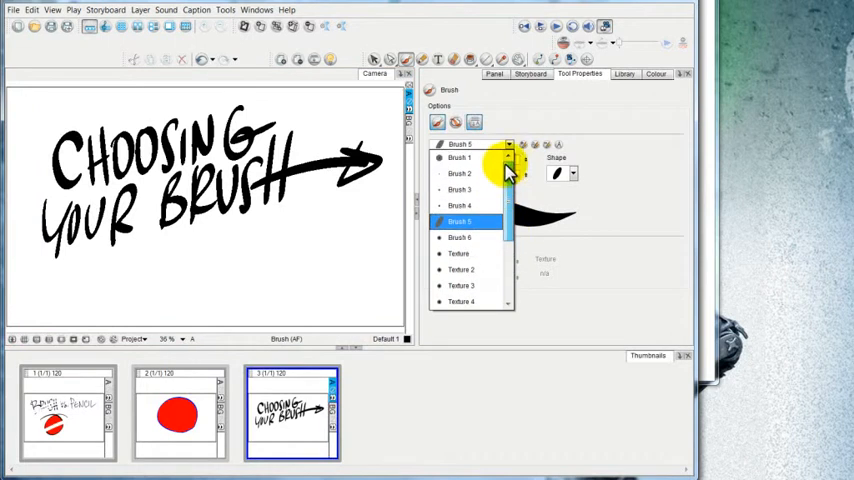
left_click(460, 252)
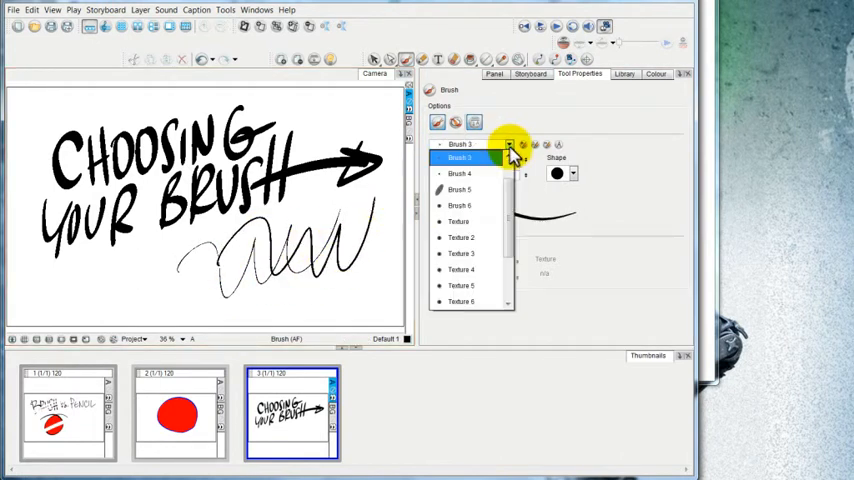
left_click(462, 220)
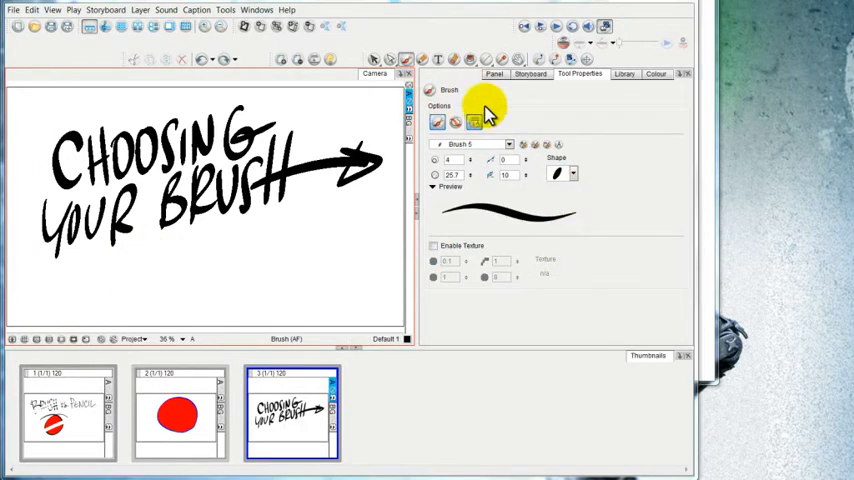
mouse_move(512, 158)
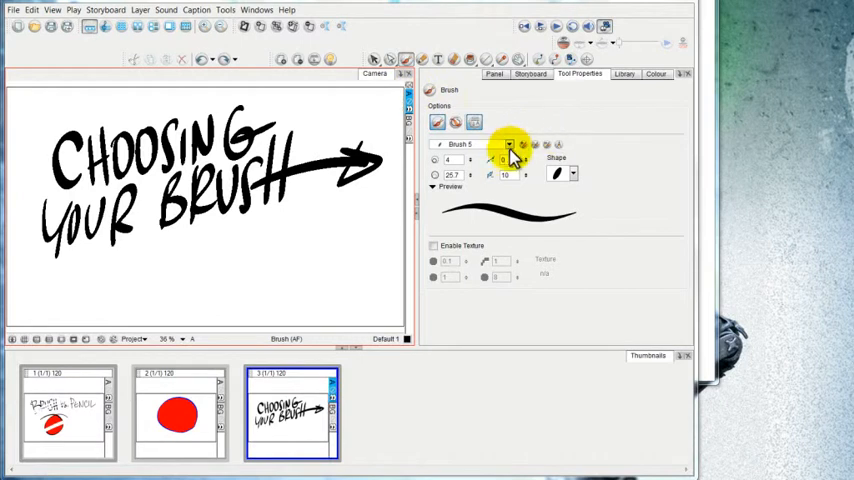